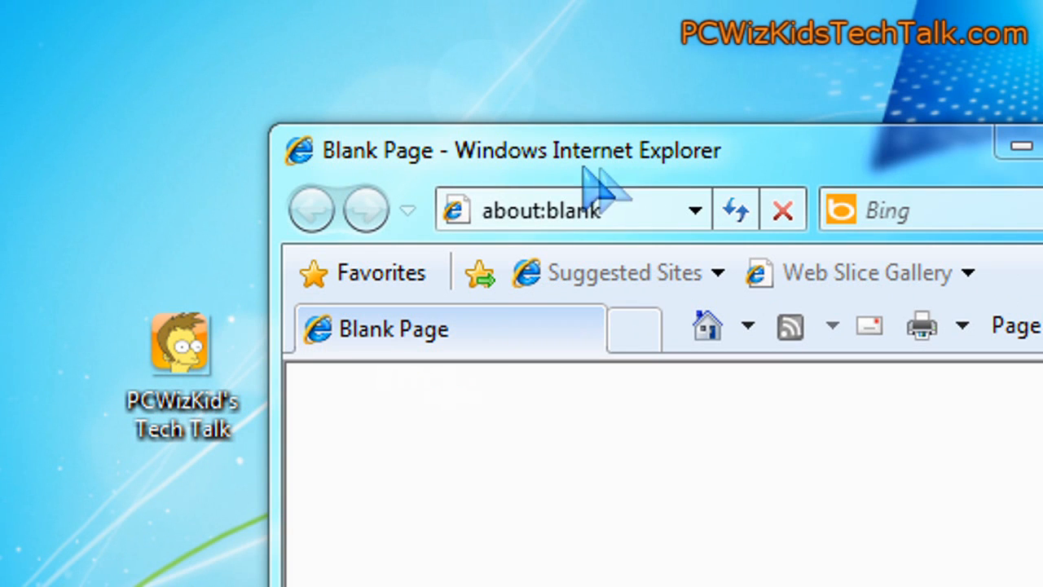
mouse_move(682, 176)
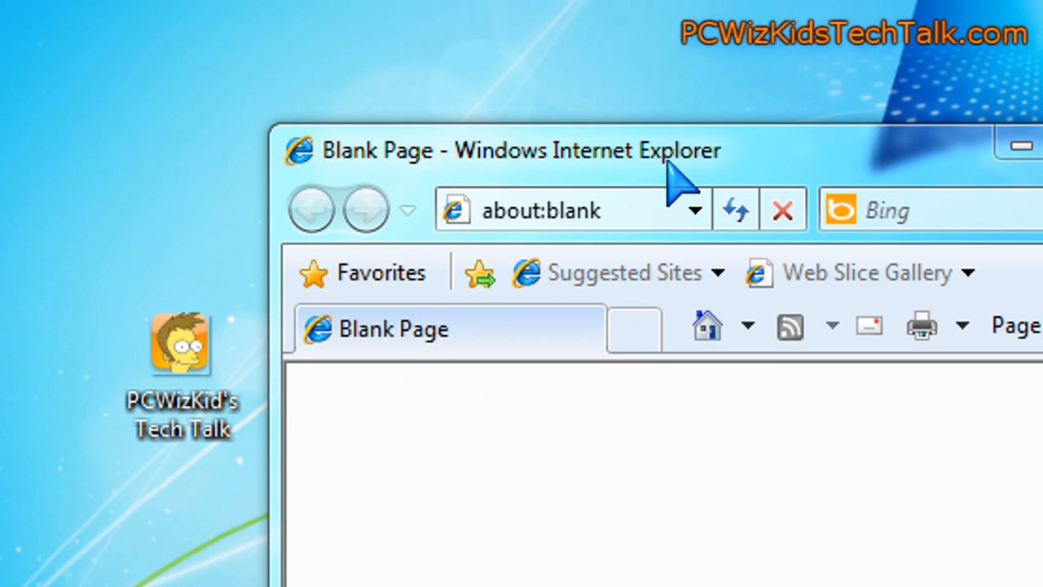
mouse_move(502, 176)
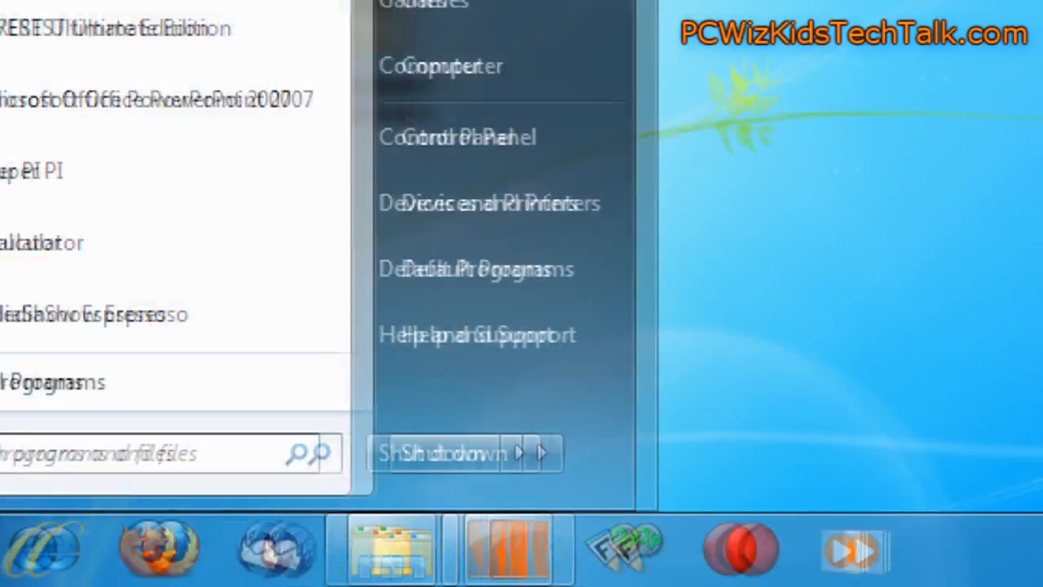
Step: Launch Registry Editor from the Start menu search for regedit
text(r)
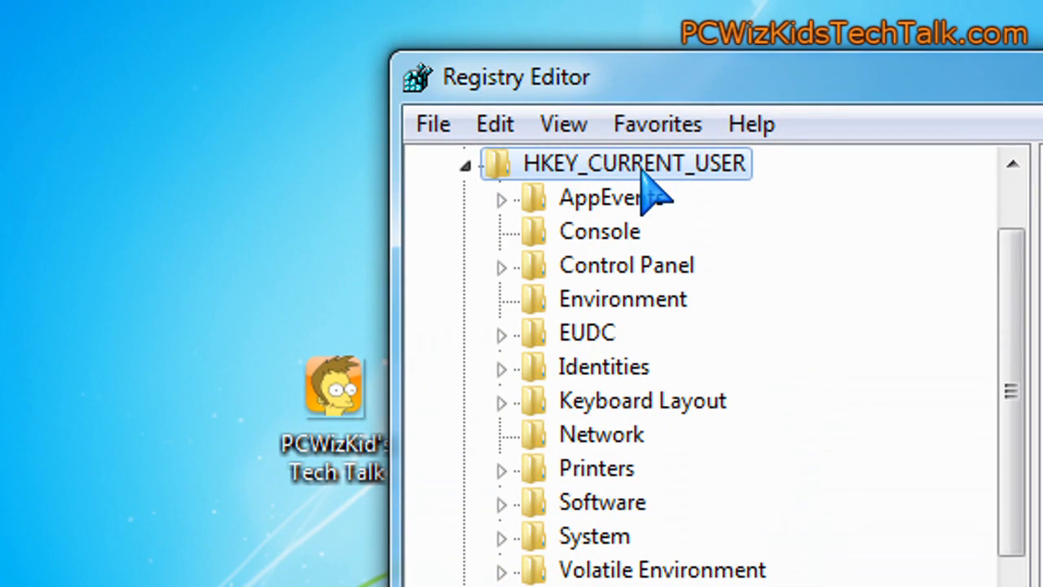
mouse_move(530, 209)
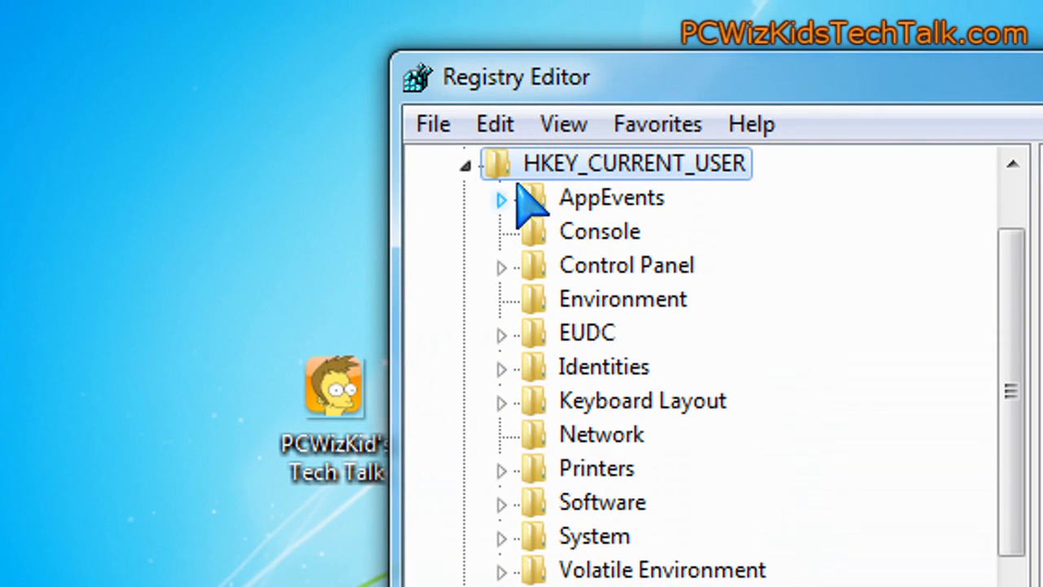
Step: Navigate HKCU\Software\Microsoft down to the Internet Explorer\Main key
click(610, 433)
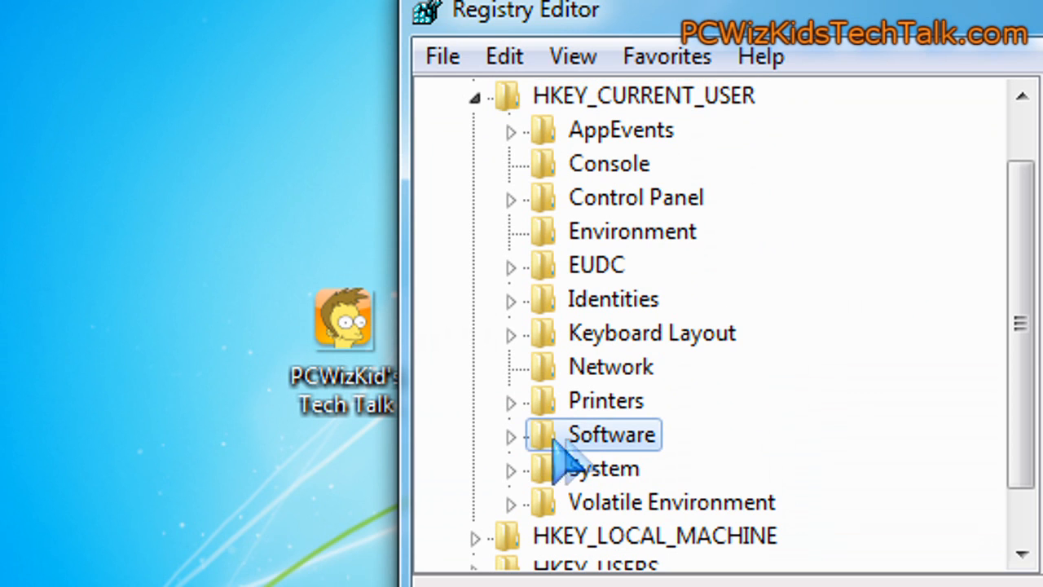
double_click(611, 434)
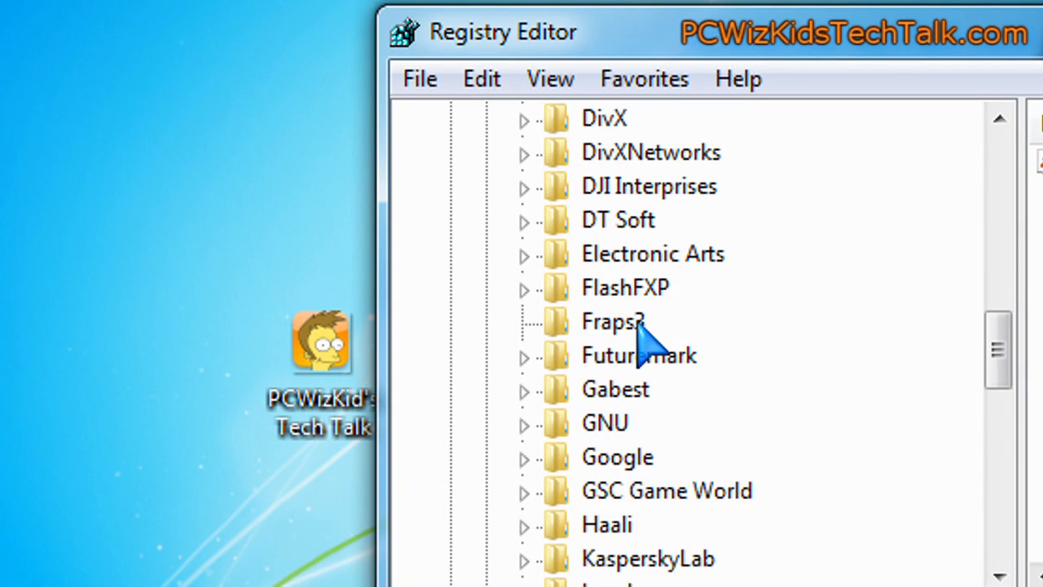
scroll(down, 3)
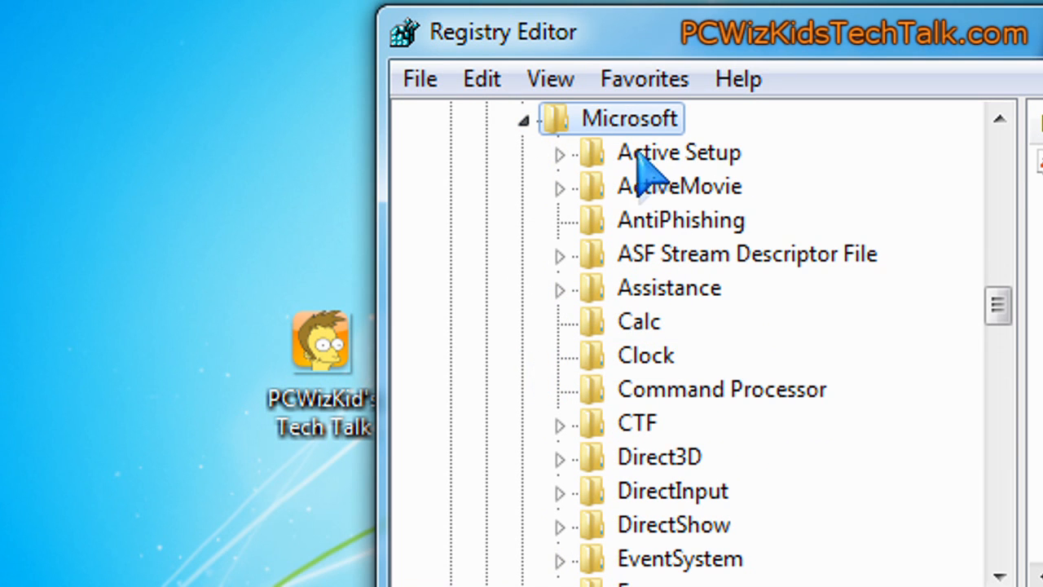
scroll(down, 3)
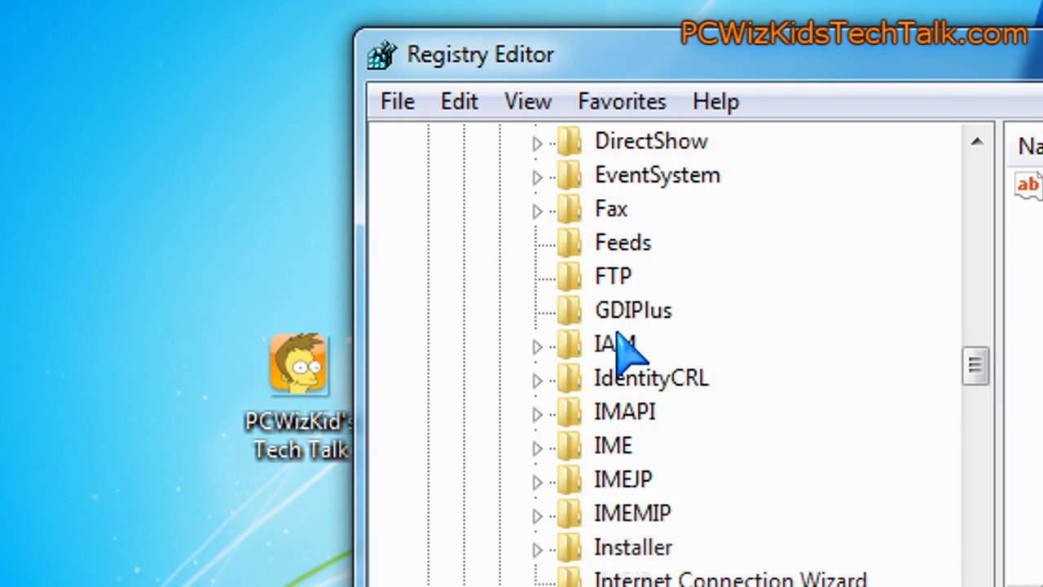
scroll(down, 3)
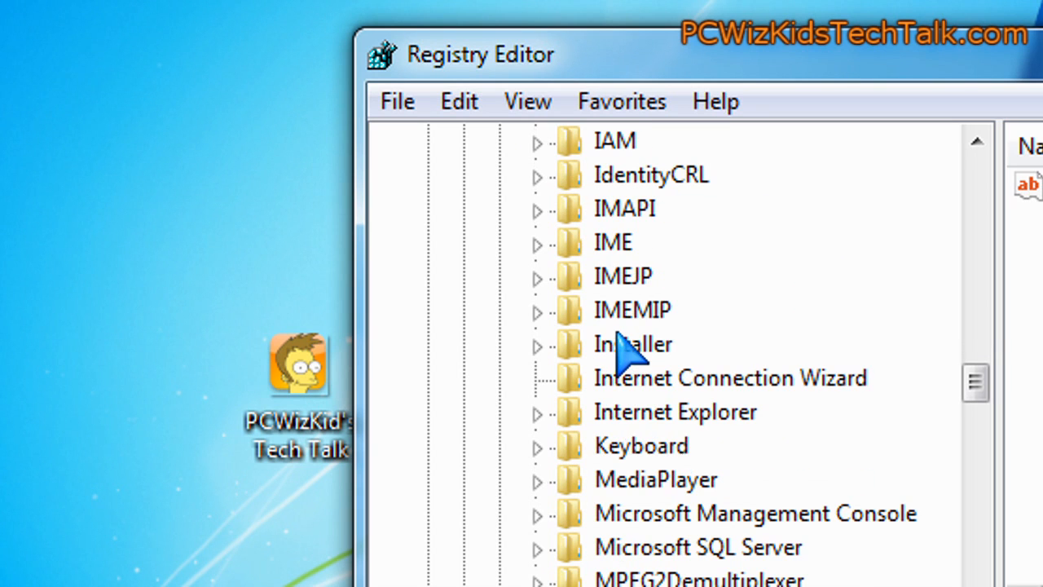
click(675, 411)
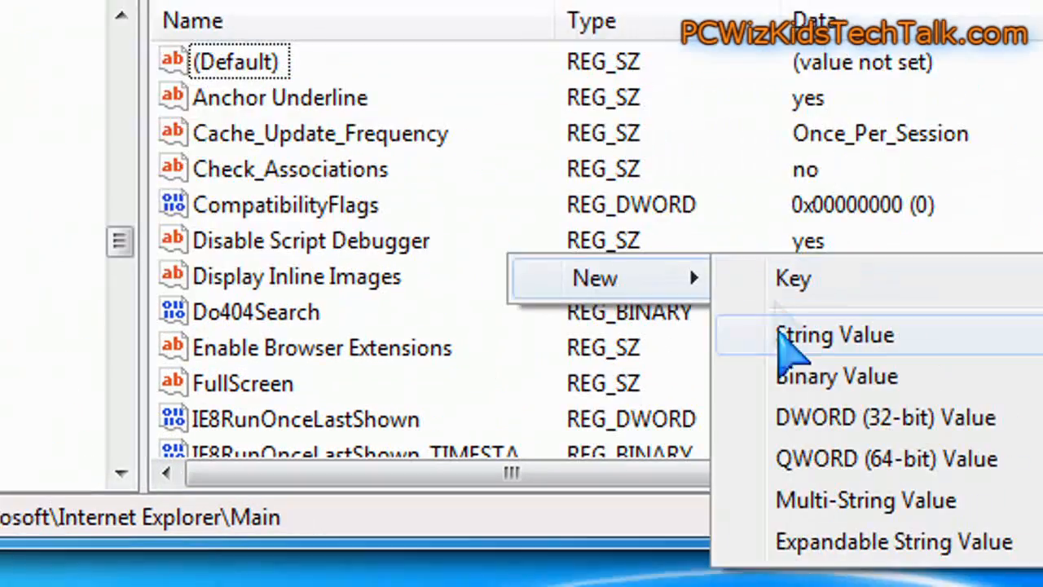
Step: Create a new String Value in Main named 'Window Title'
click(835, 335)
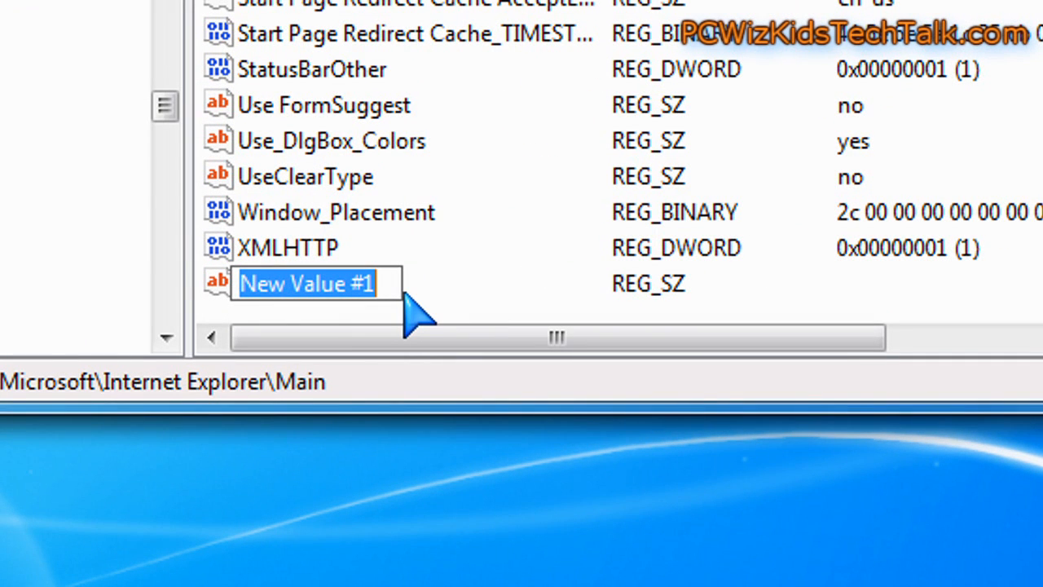
text(Windows)
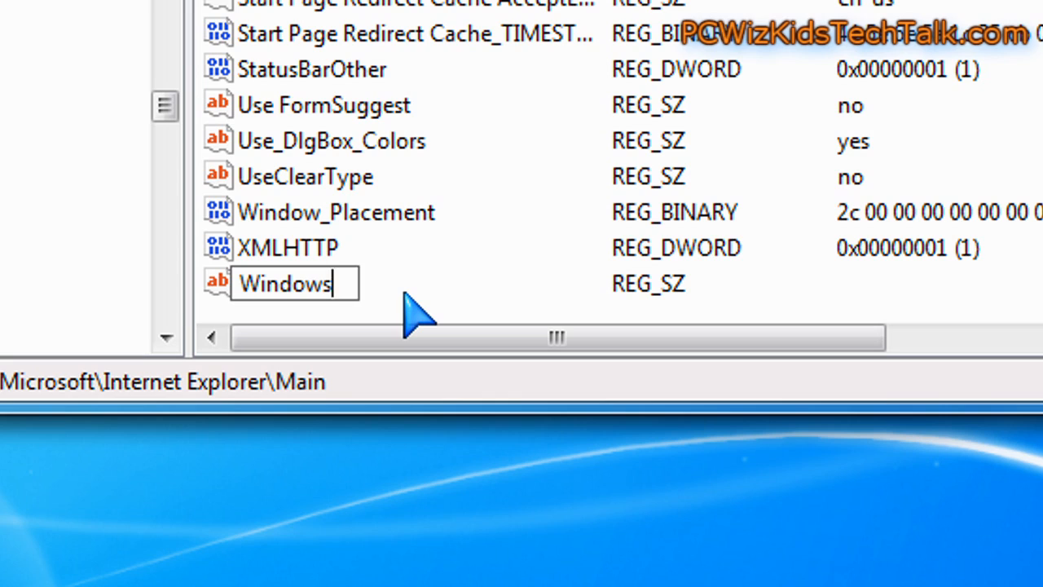
text(Title)
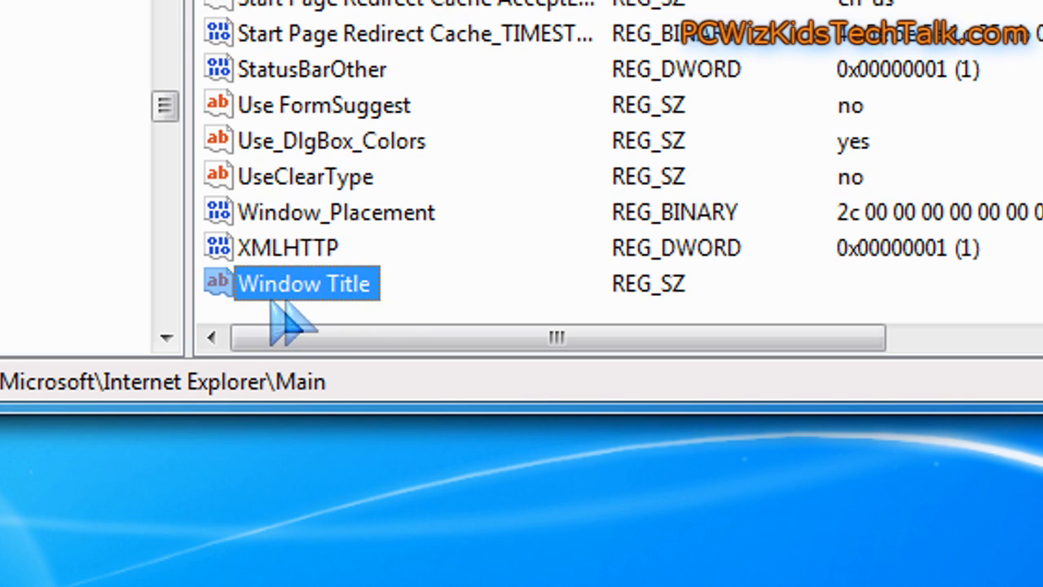
mouse_move(481, 323)
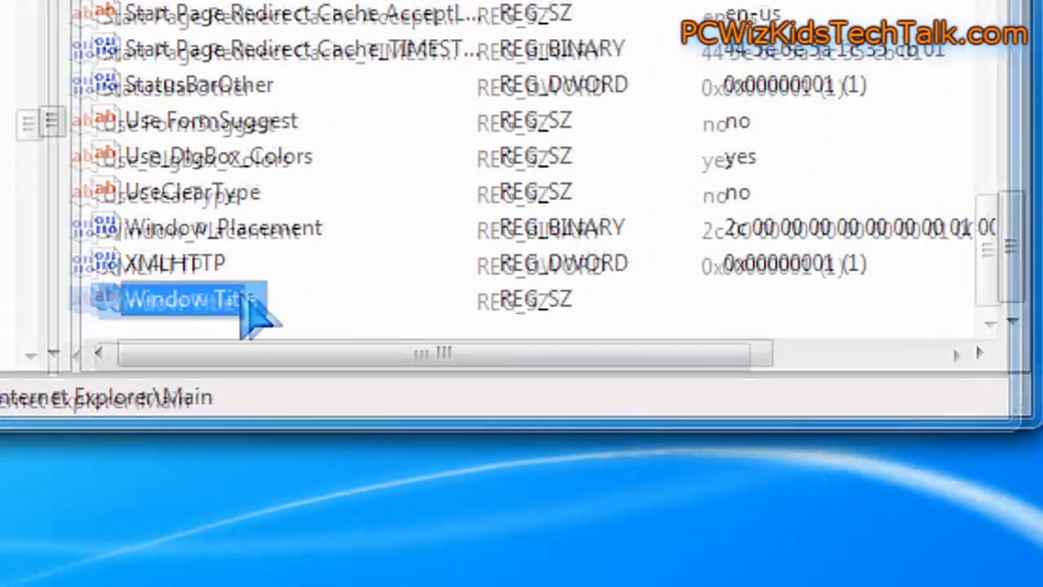
Step: Set the Window Title value data to 'PCWizKid's Tech Talk'
double_click(189, 300)
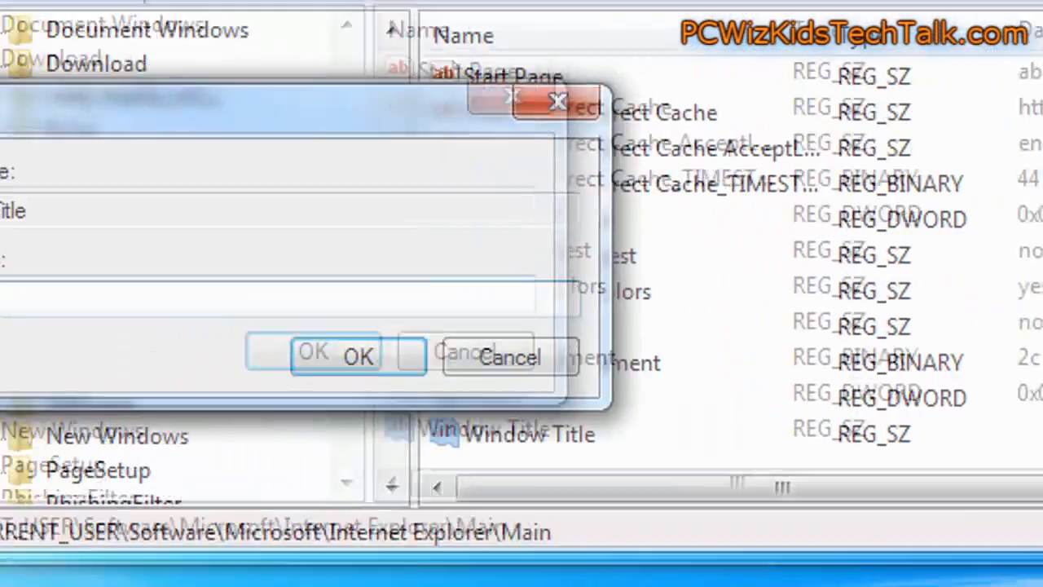
text(PCWizKid's)
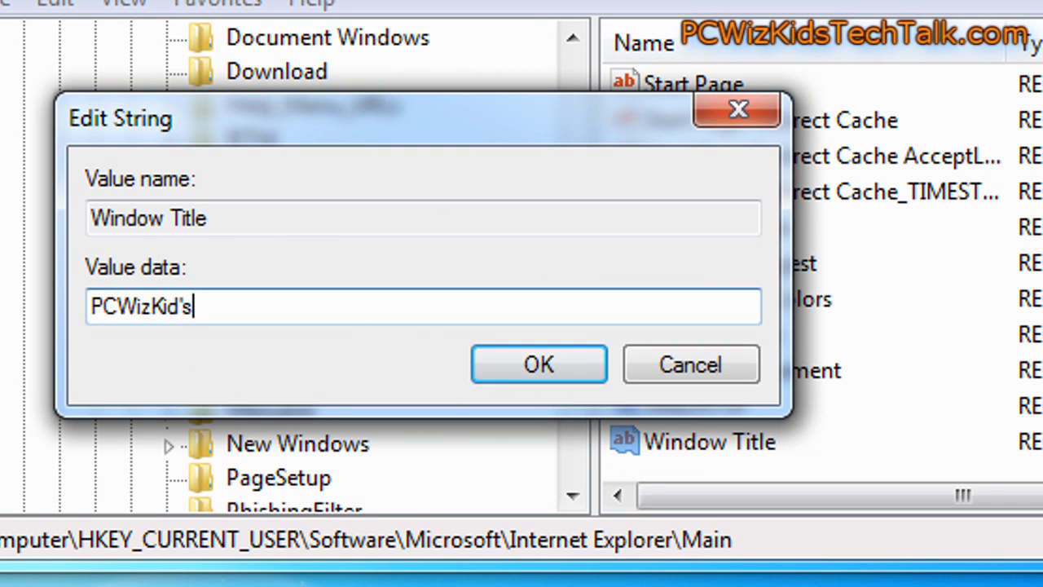
text(Tech Talk)
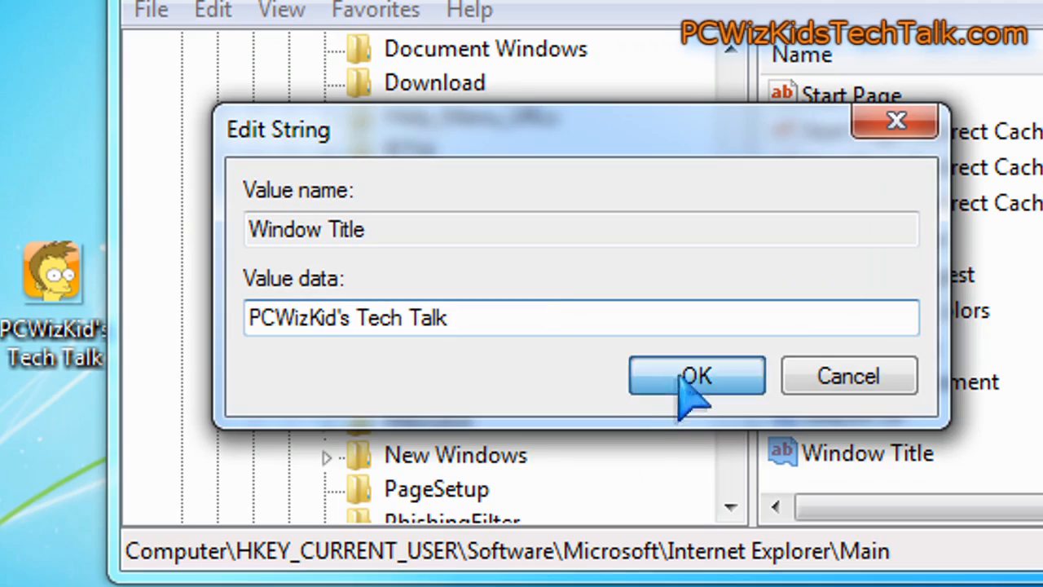
click(696, 375)
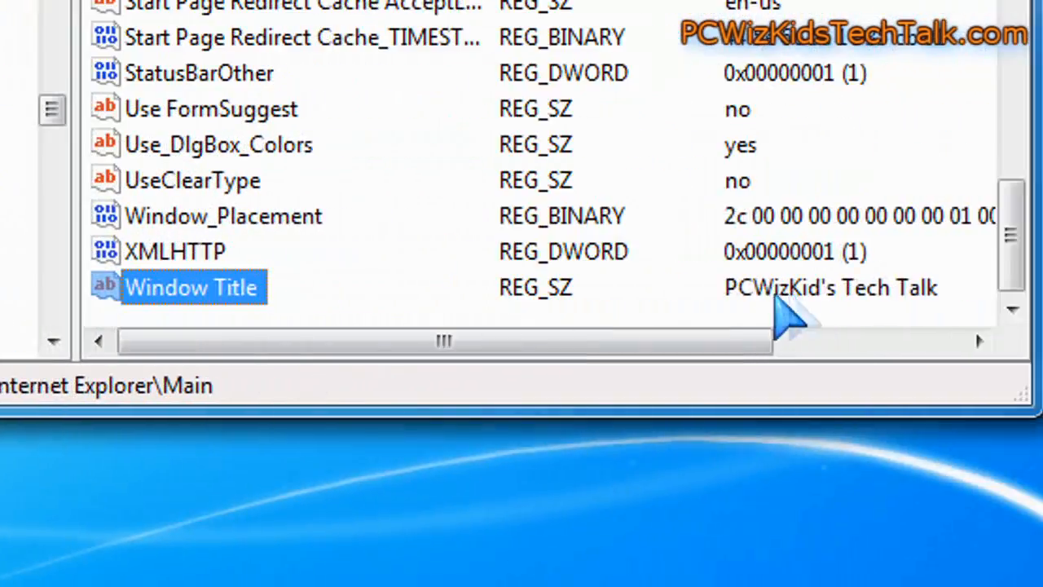